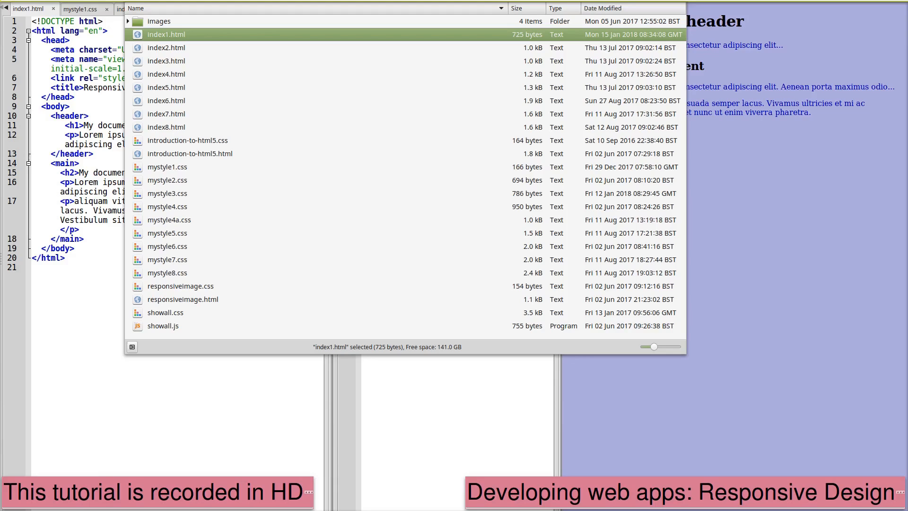
Open index1.html from the file manager into Geany for editing
double_click(166, 34)
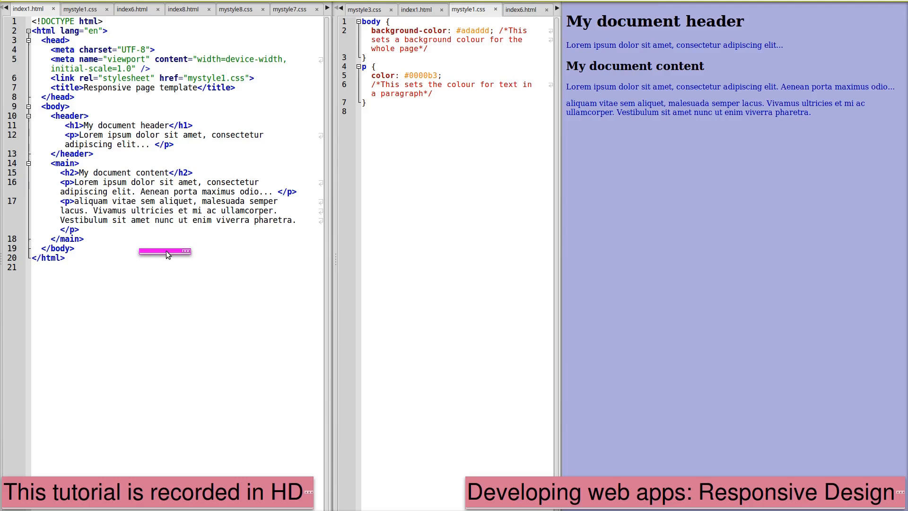
drag(165, 252, 431, 167)
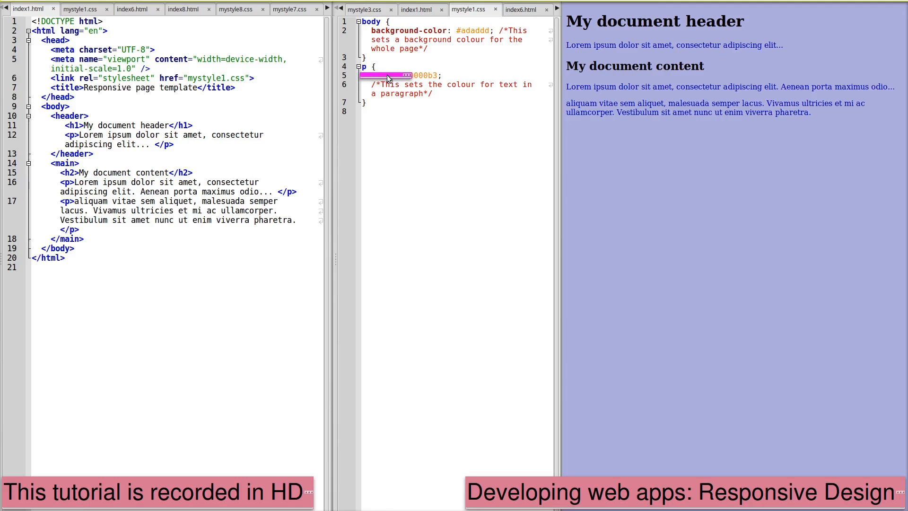
text(color: #0000b3;)
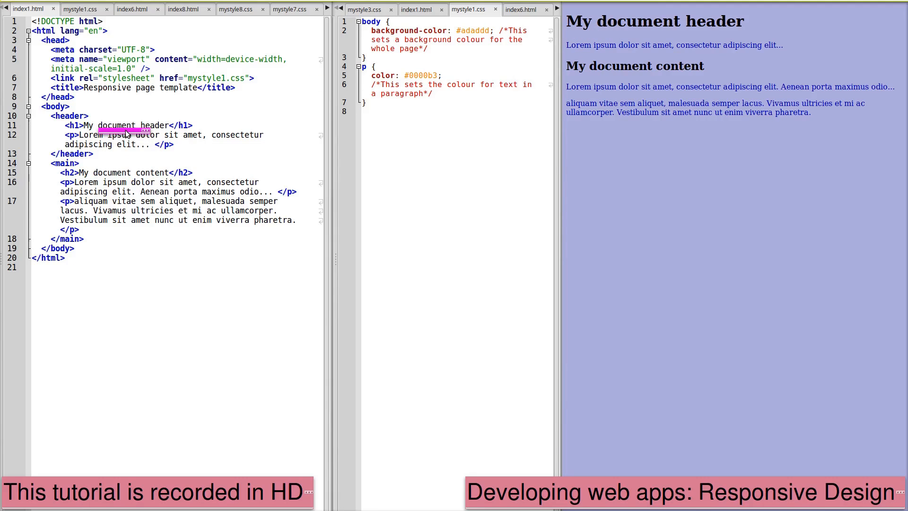
double_click(124, 182)
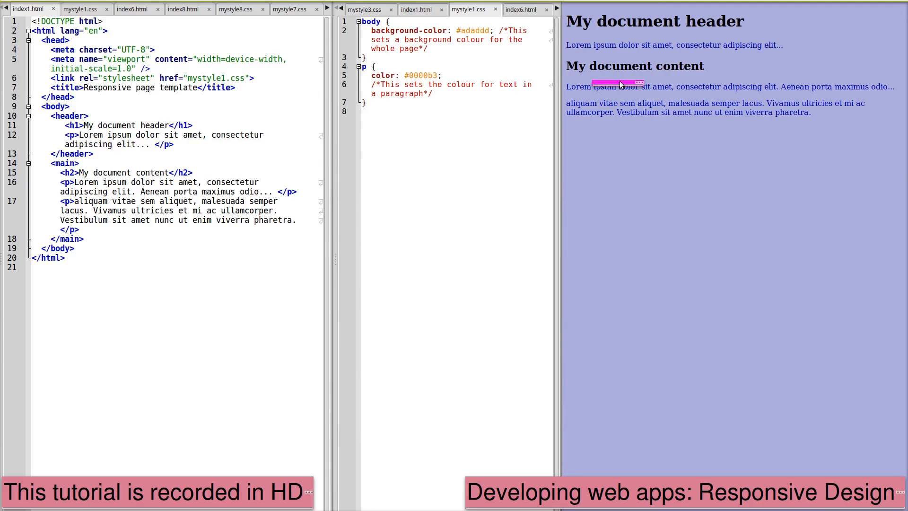
drag(622, 82, 633, 154)
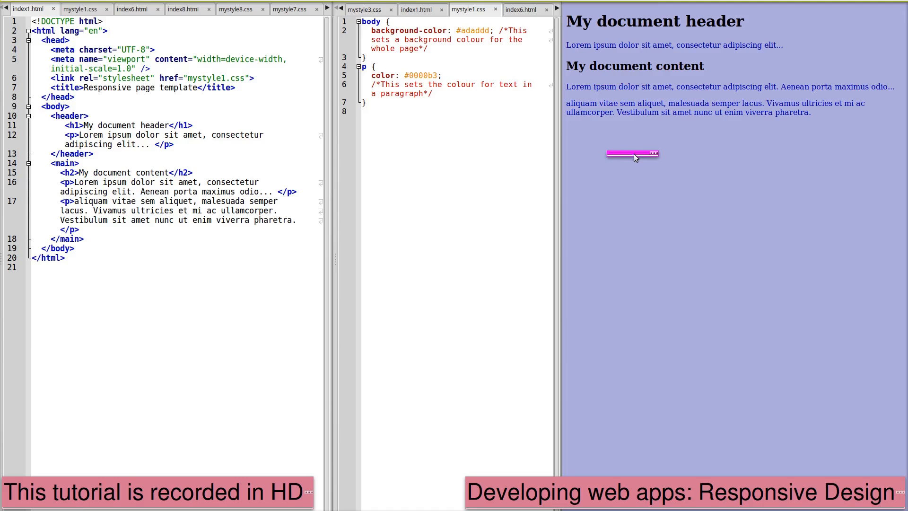
drag(633, 155, 686, 214)
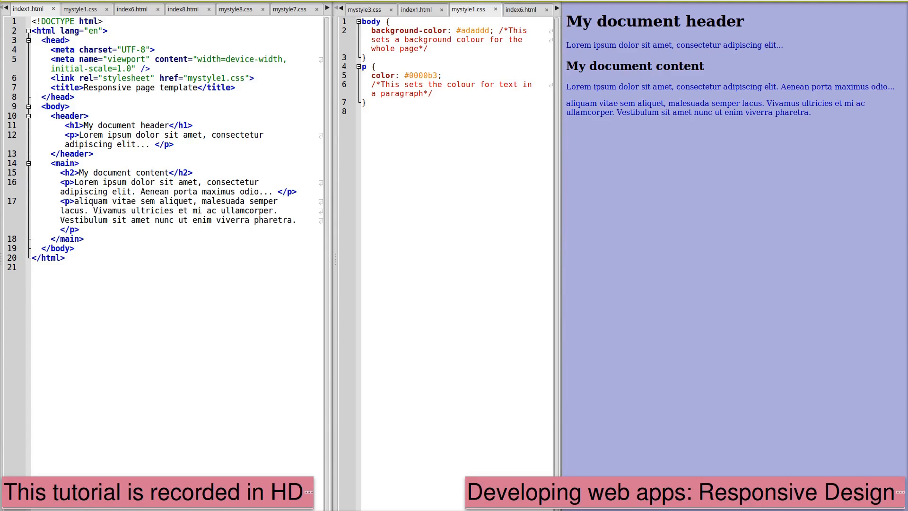
mouse_move(856, 375)
text( h1)
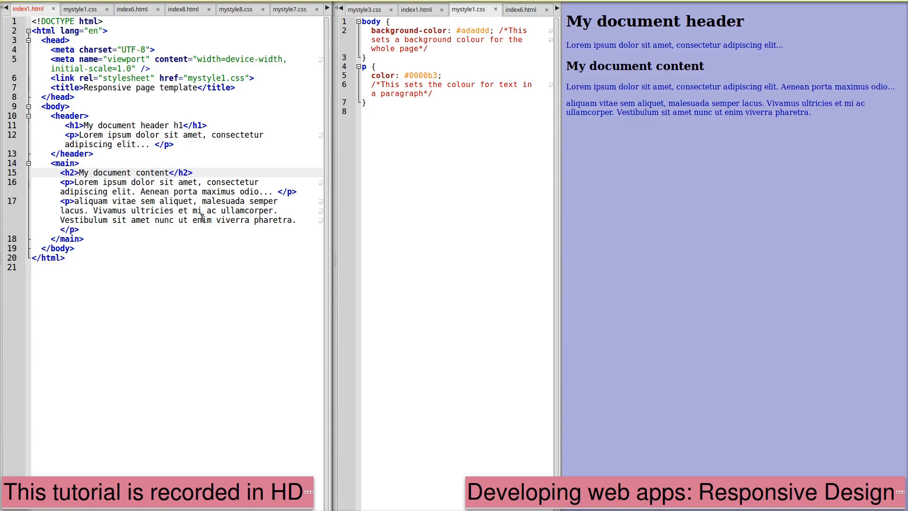
Append 'in' and 'h2' to the headings and change the background hex value to caddd
text(in)
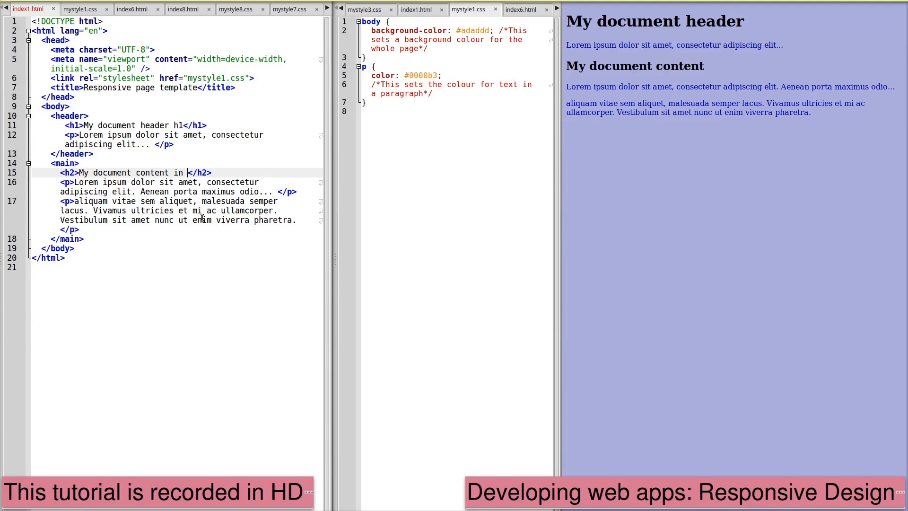
text(h2)
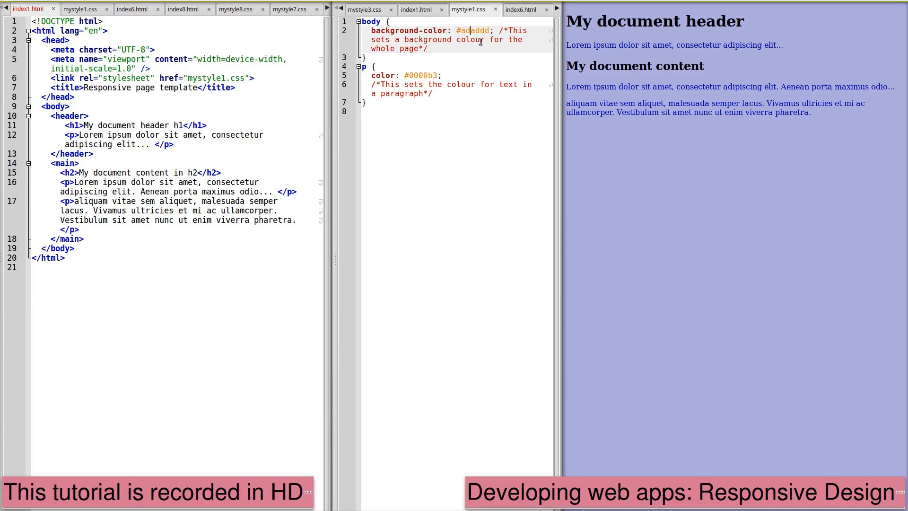
text(caddd)
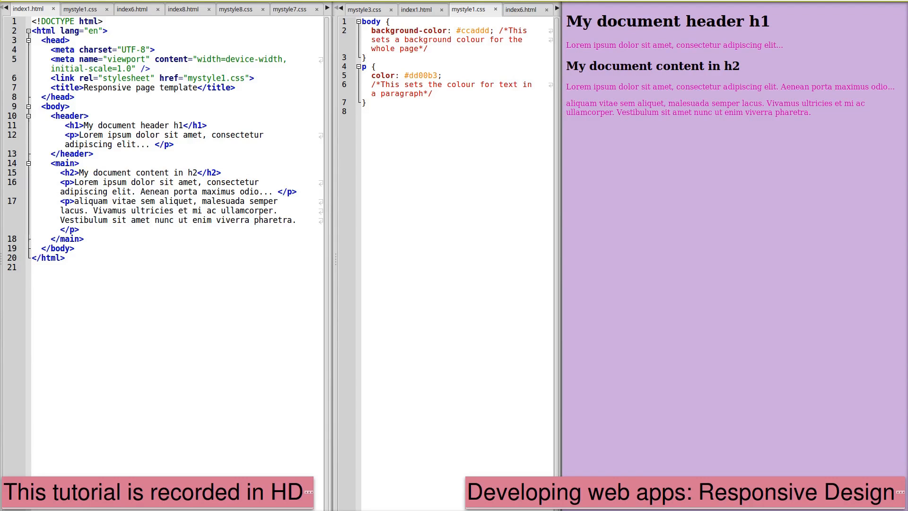
mouse_move(727, 194)
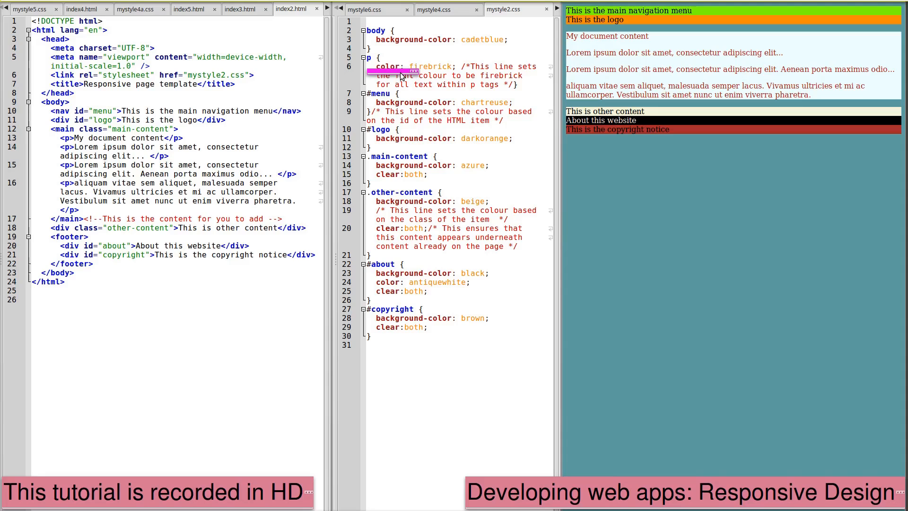
click(401, 94)
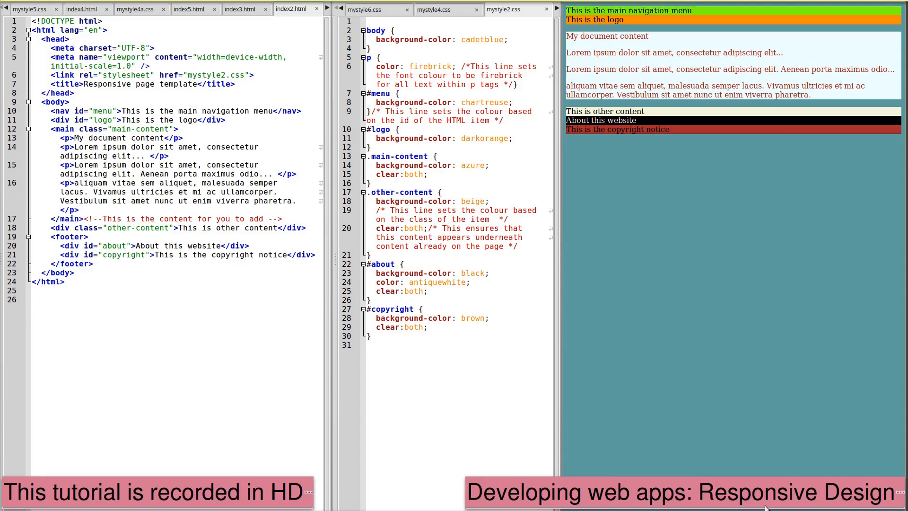
mouse_move(898, 293)
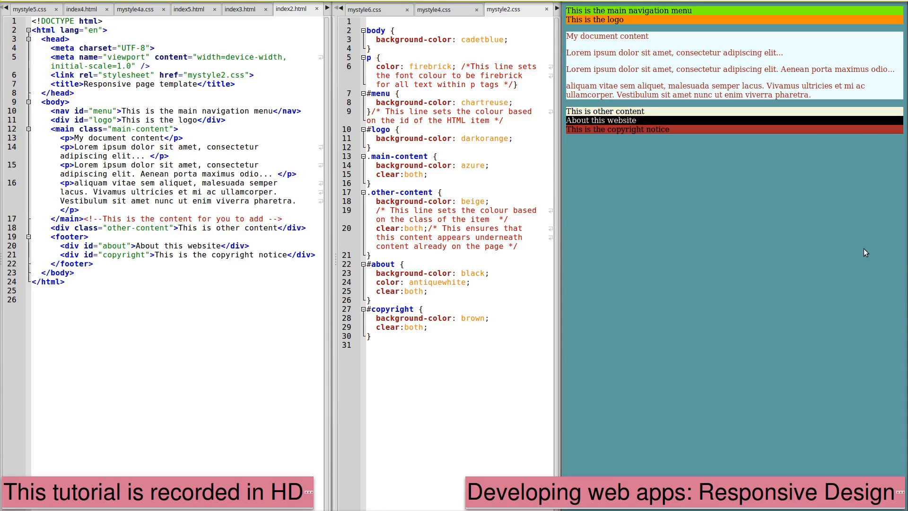
mouse_move(902, 262)
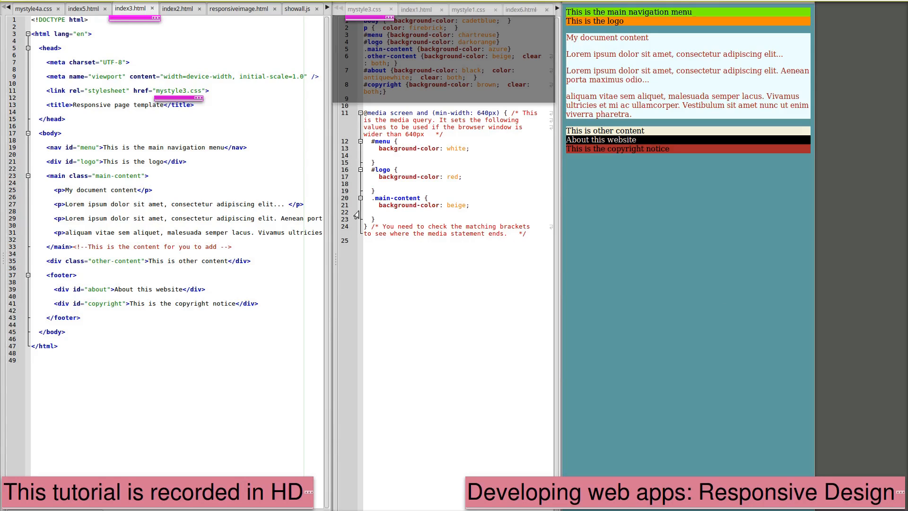
mouse_move(169, 103)
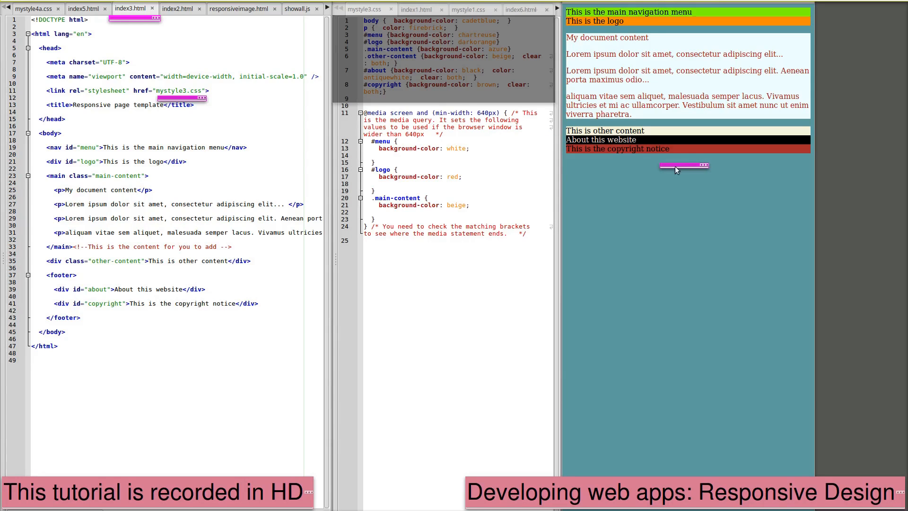
mouse_move(635, 175)
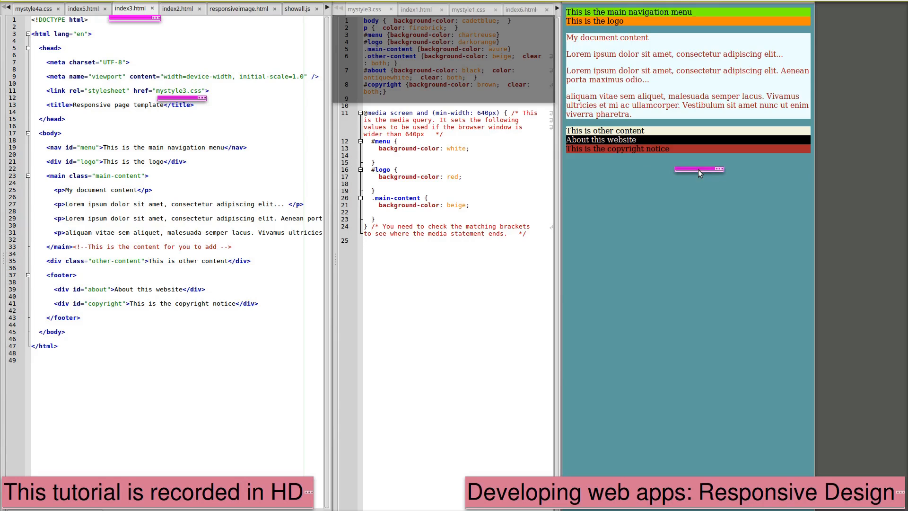
mouse_move(819, 167)
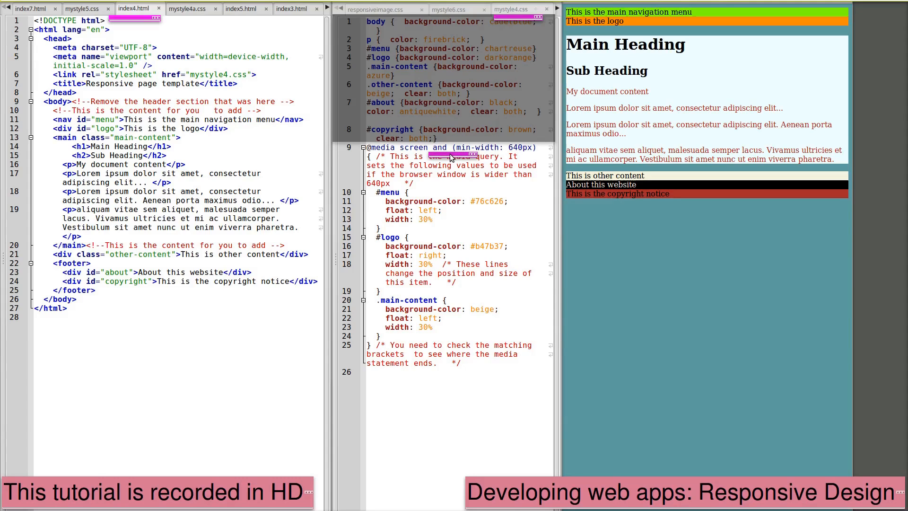
In the media query, give #menu width: 30%; and float #logo right
double_click(451, 156)
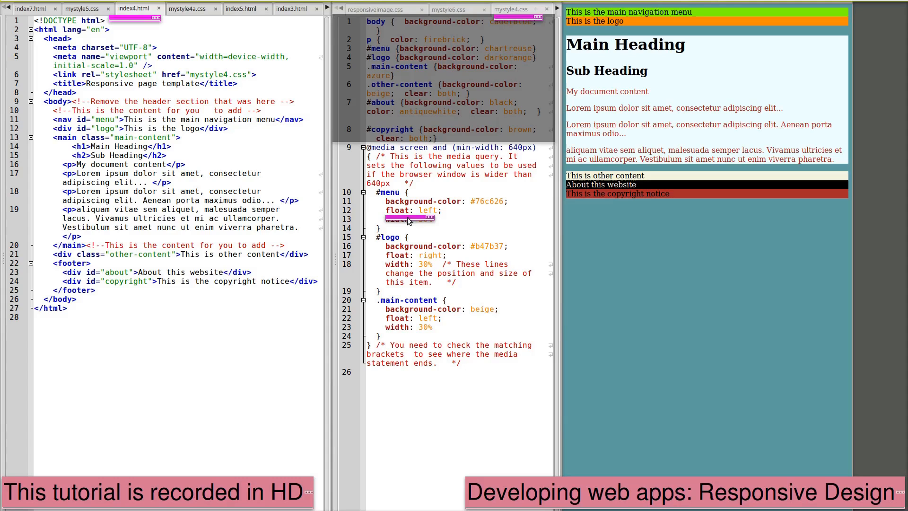
text(width: 30%;)
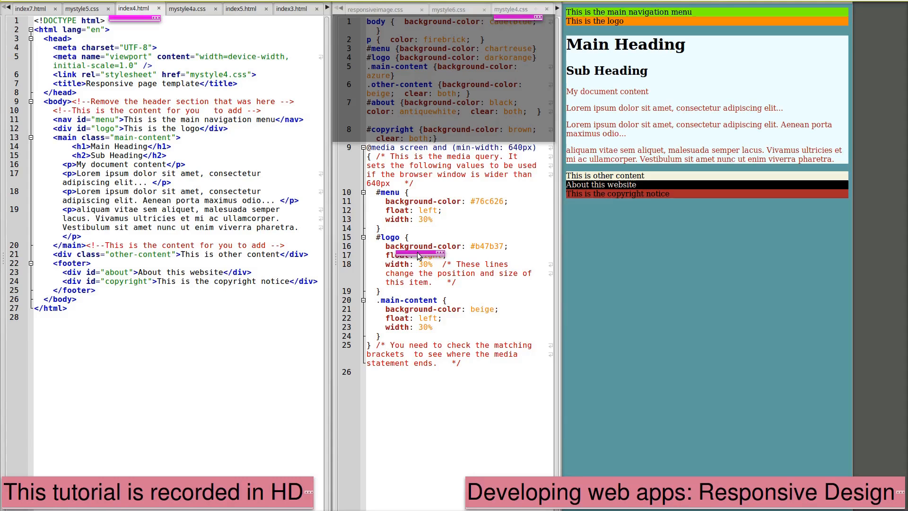
text(right)
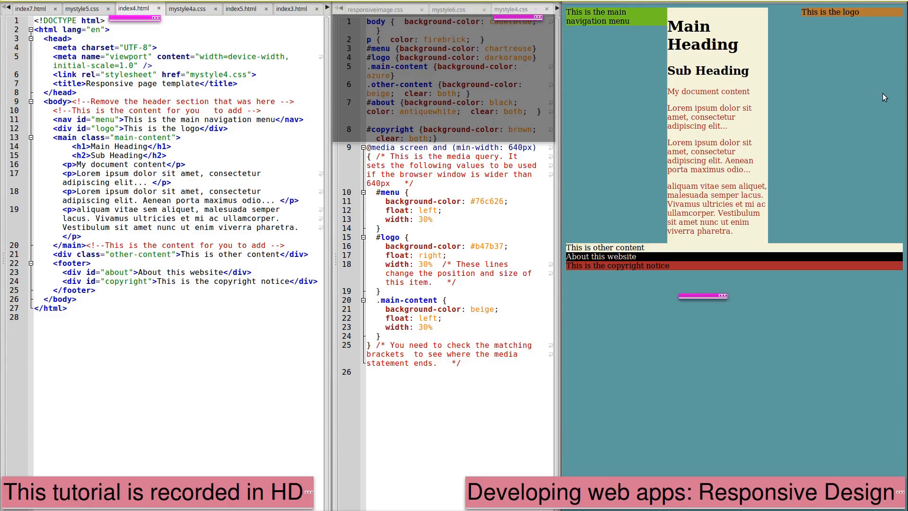
mouse_move(830, 168)
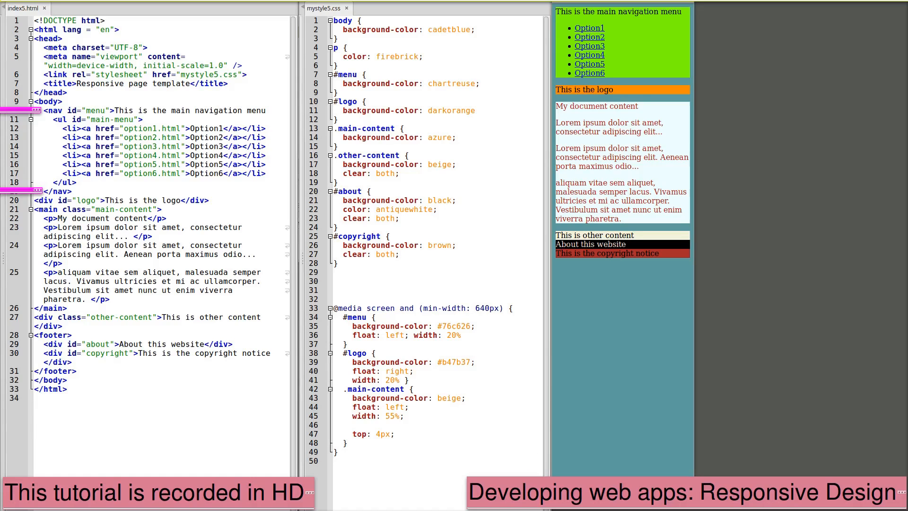
mouse_move(590, 36)
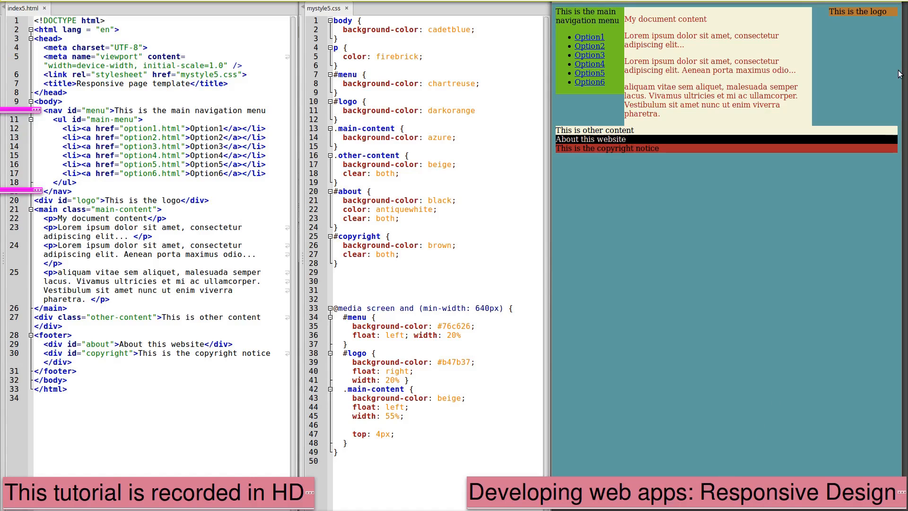
mouse_move(899, 71)
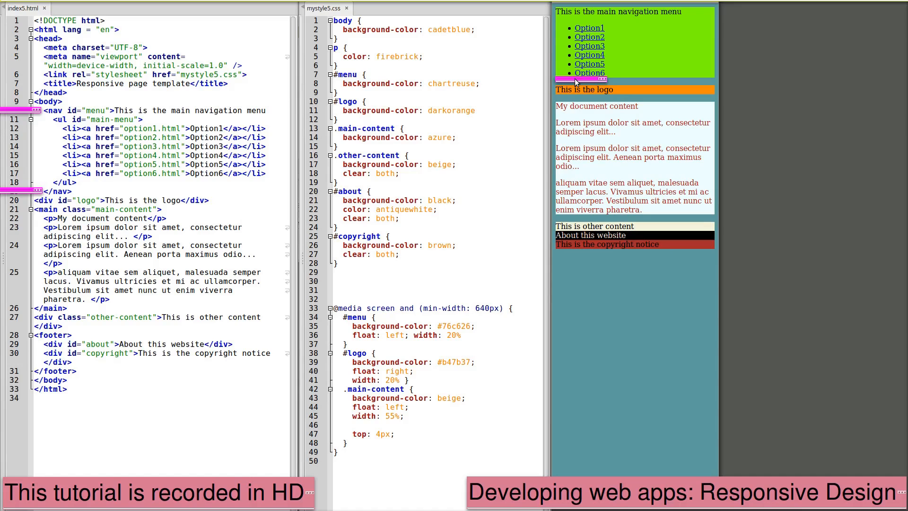
scroll(down, 3)
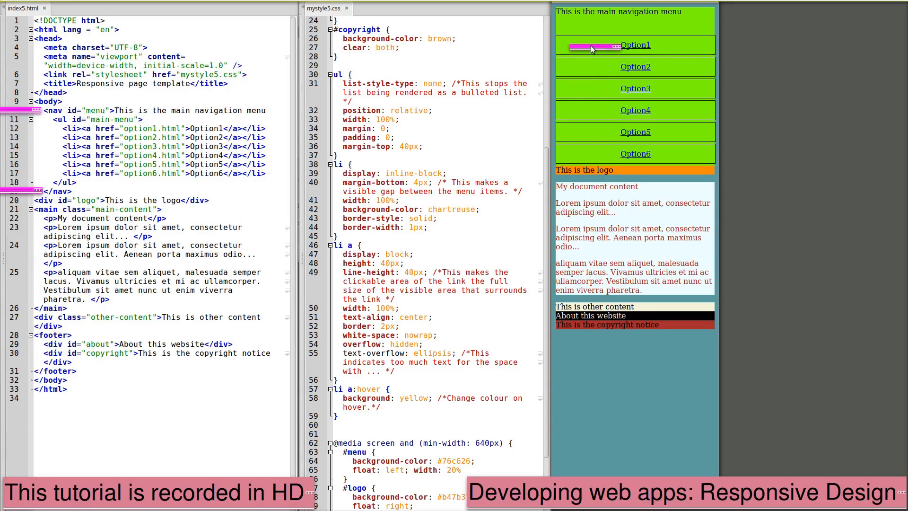
mouse_move(593, 61)
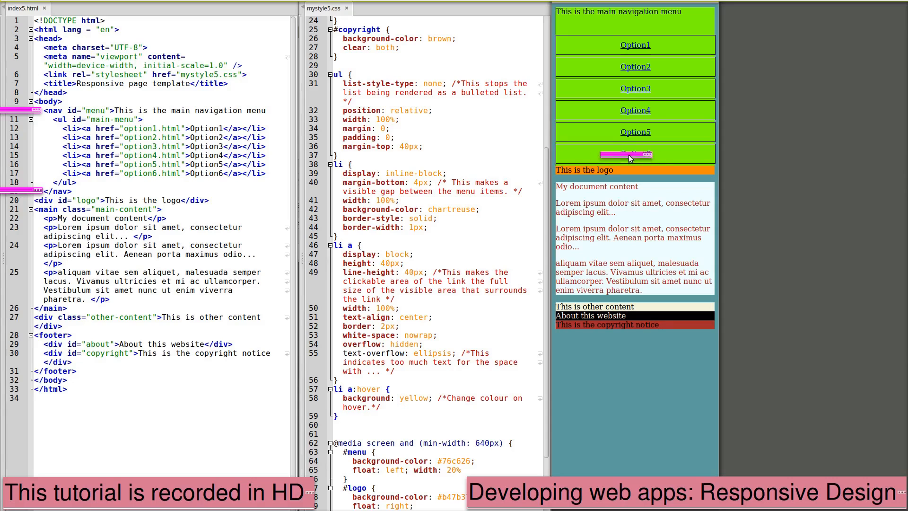
mouse_move(634, 153)
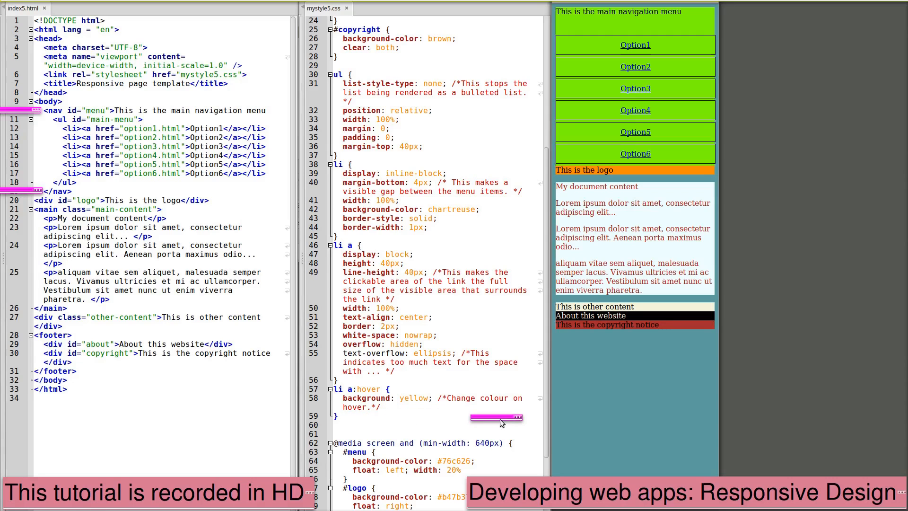
mouse_move(635, 110)
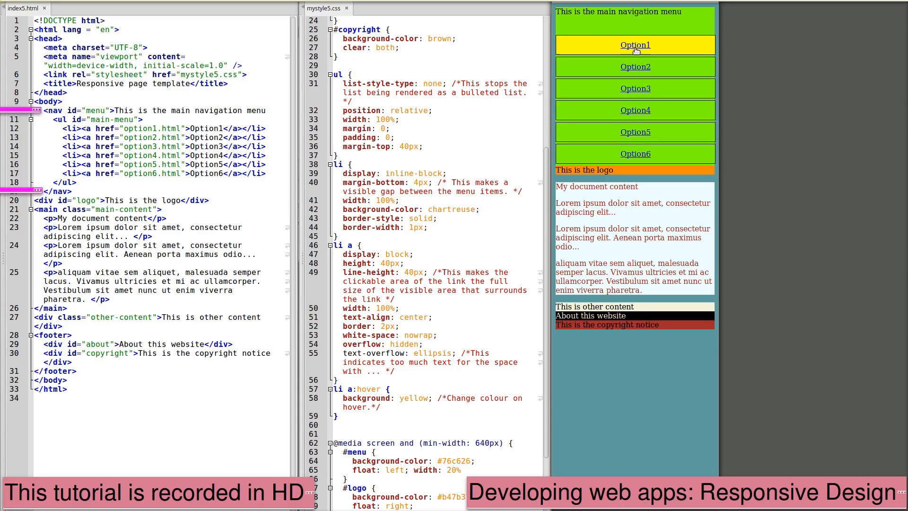
mouse_move(634, 153)
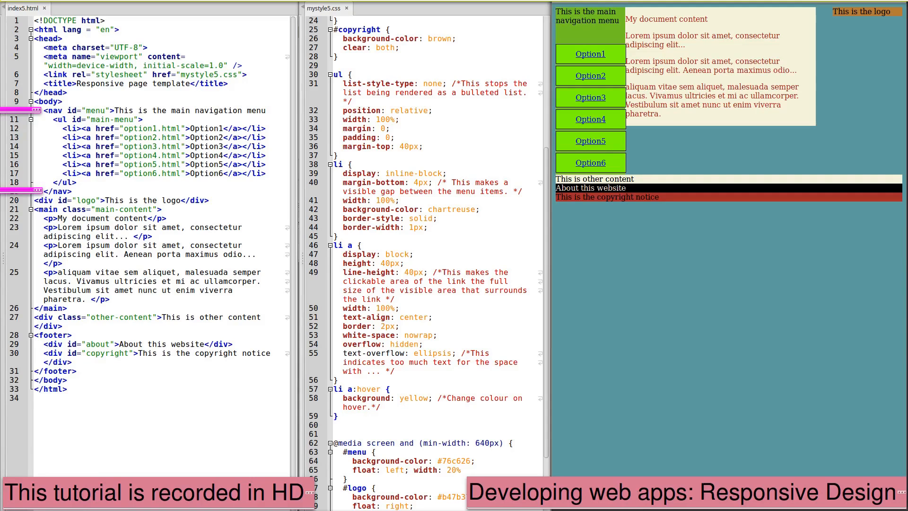
mouse_move(589, 119)
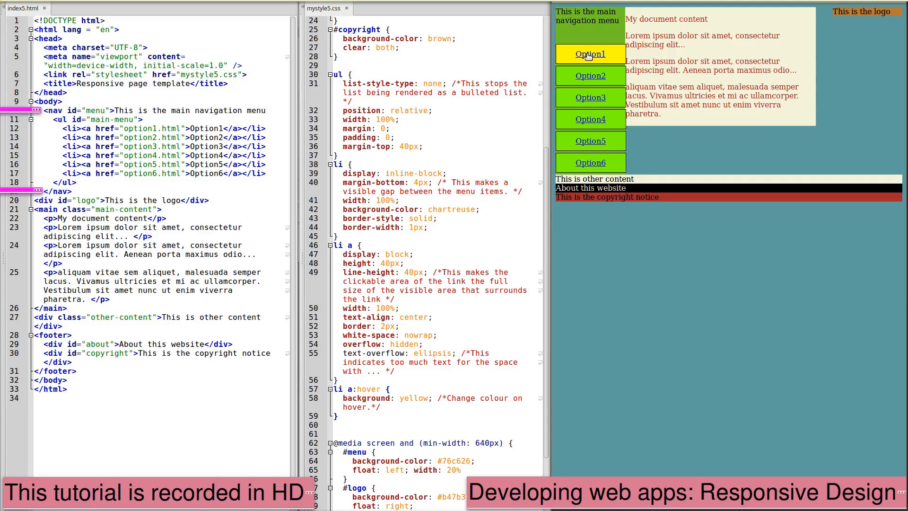
mouse_move(590, 98)
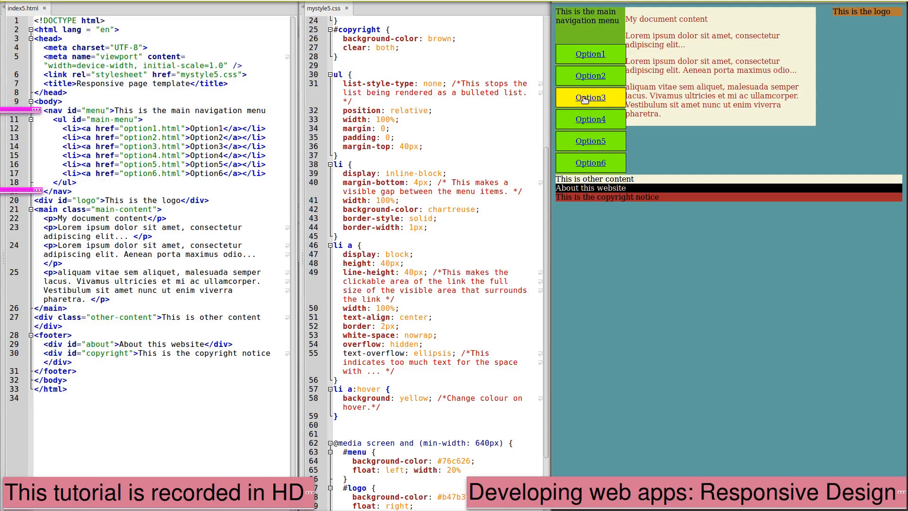
mouse_move(590, 162)
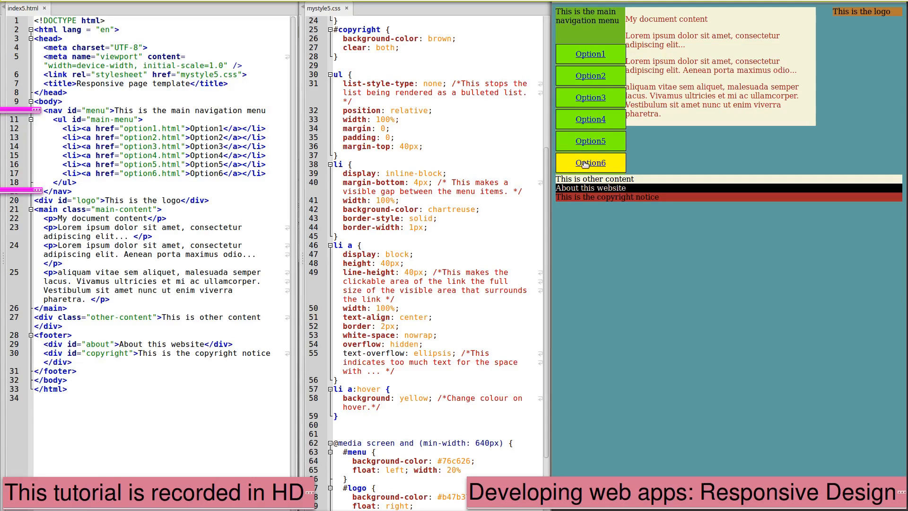
mouse_move(590, 53)
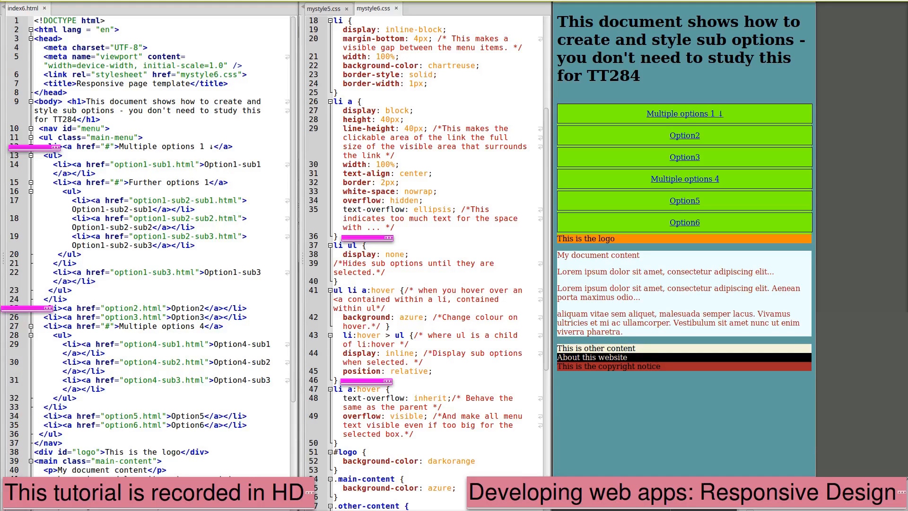
mouse_move(32, 313)
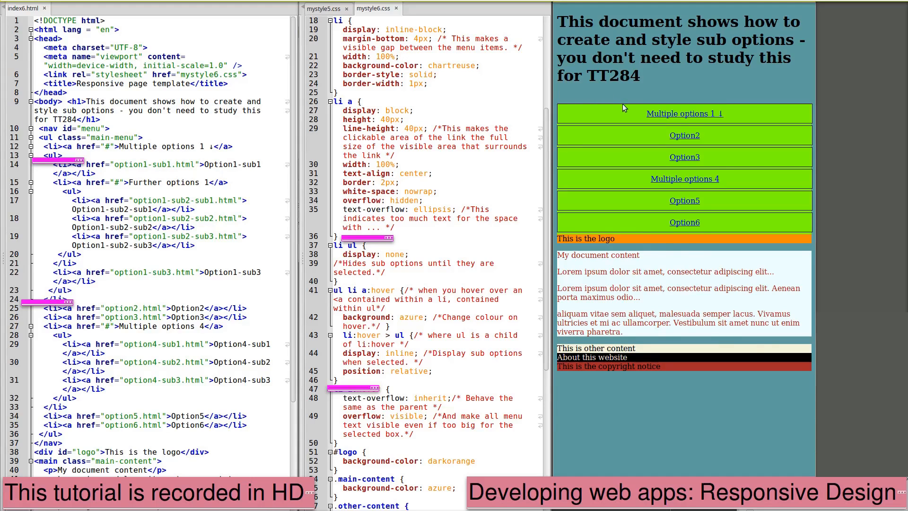
mouse_move(685, 114)
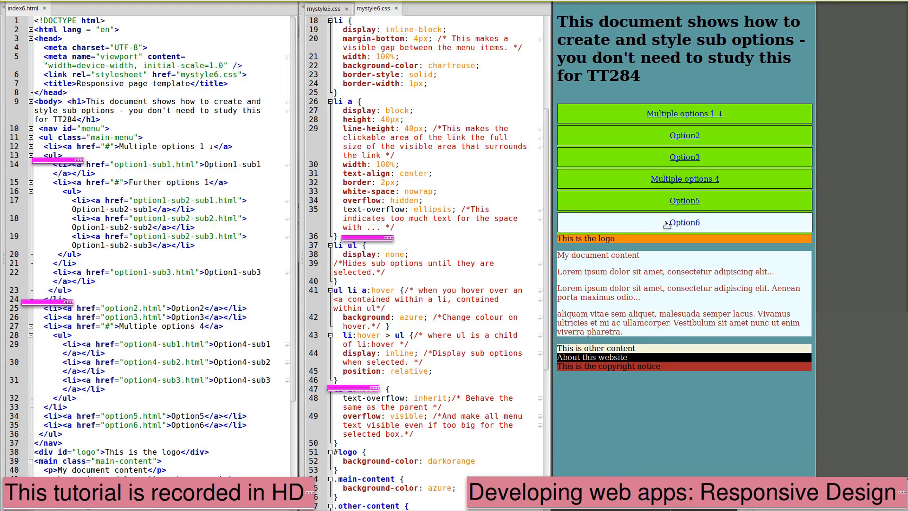
mouse_move(656, 193)
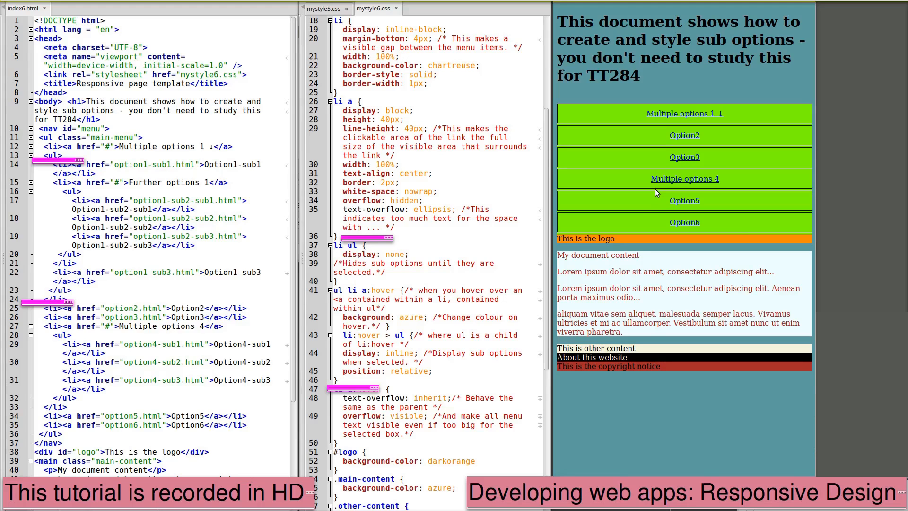
mouse_move(684, 179)
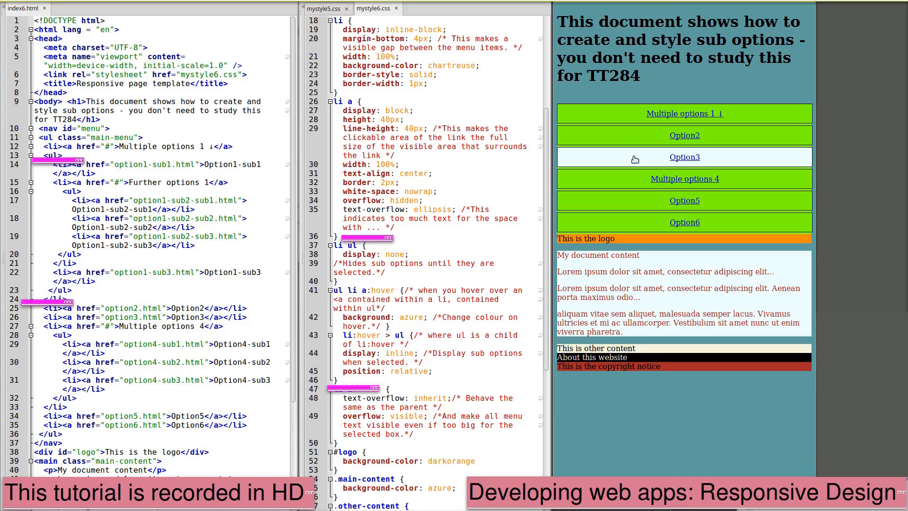
mouse_move(684, 113)
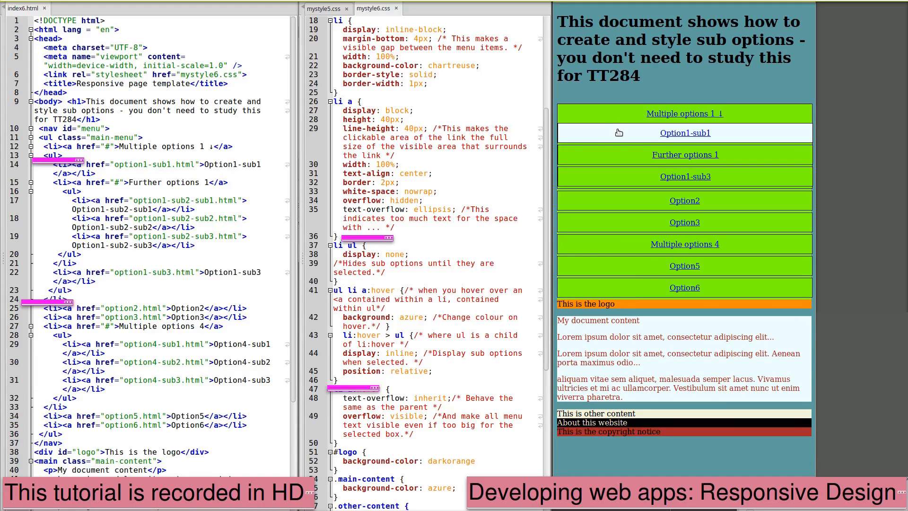
mouse_move(619, 141)
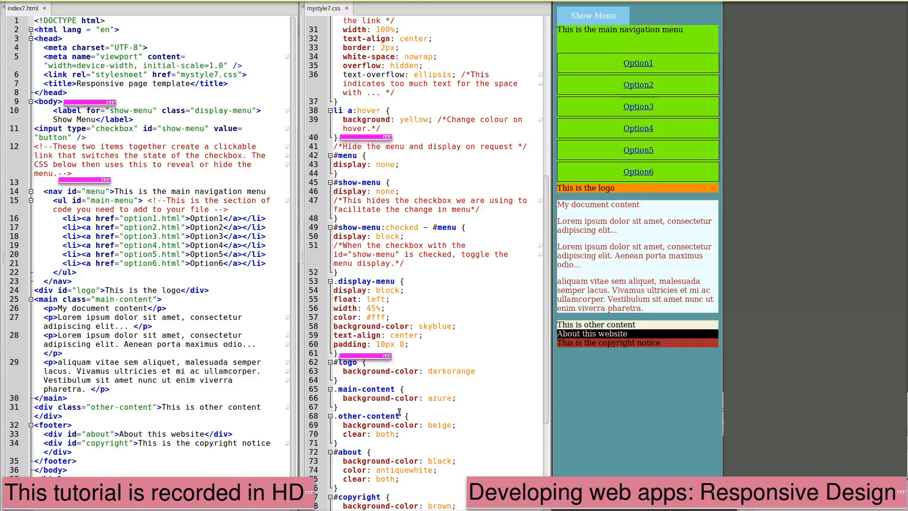
mouse_move(468, 391)
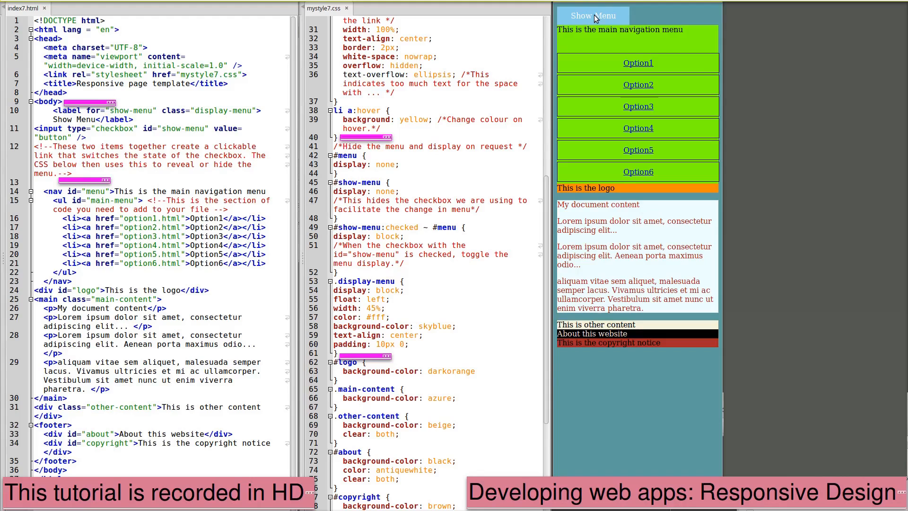
Toggle the preview's Show Menu label off, on, and off again
click(593, 15)
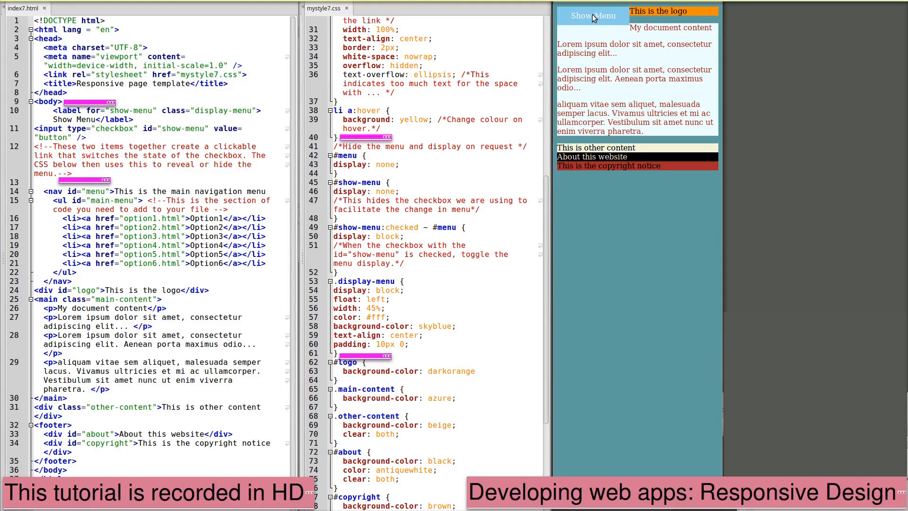
click(592, 16)
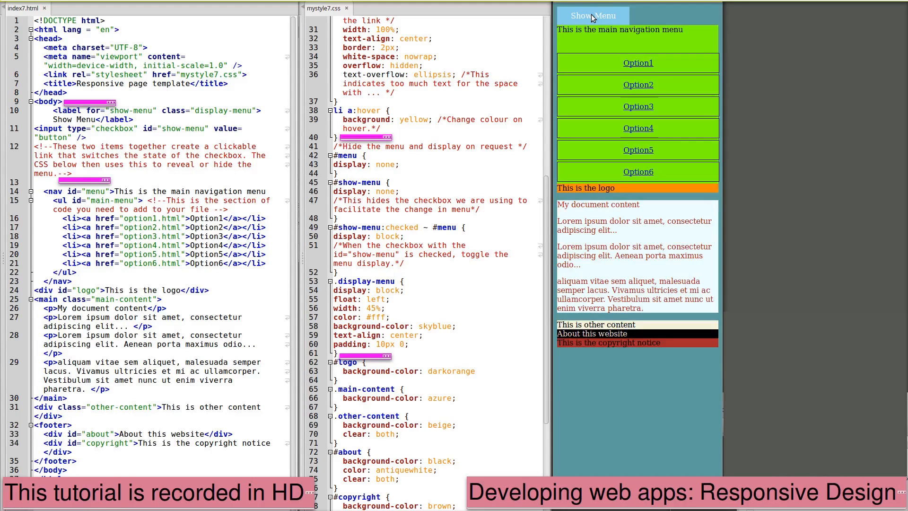
click(592, 16)
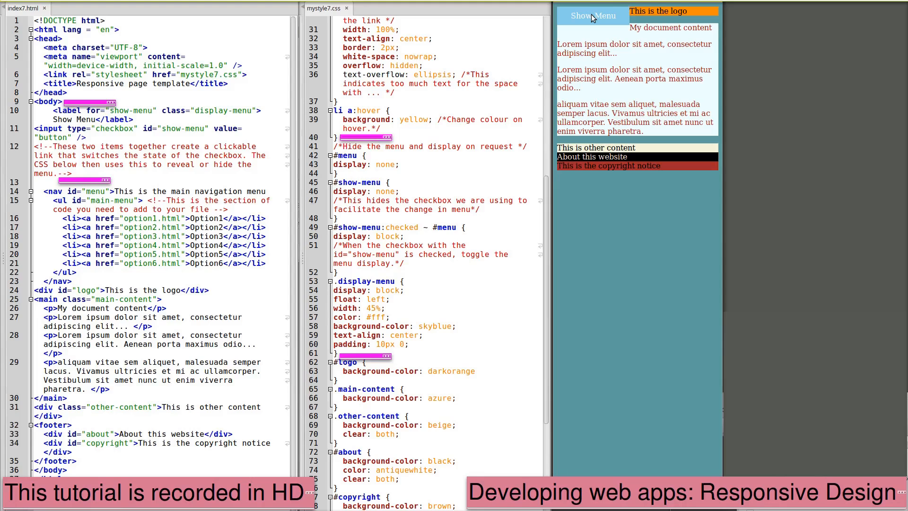
mouse_move(586, 12)
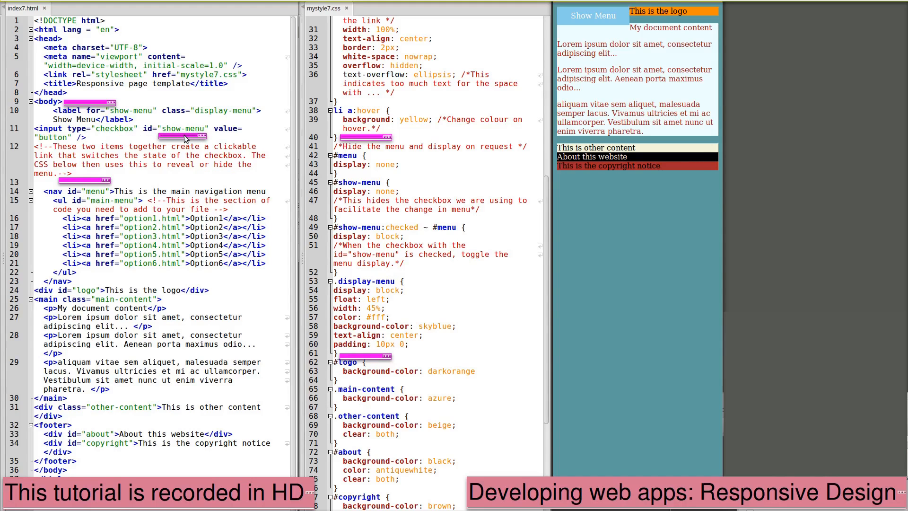
mouse_move(152, 114)
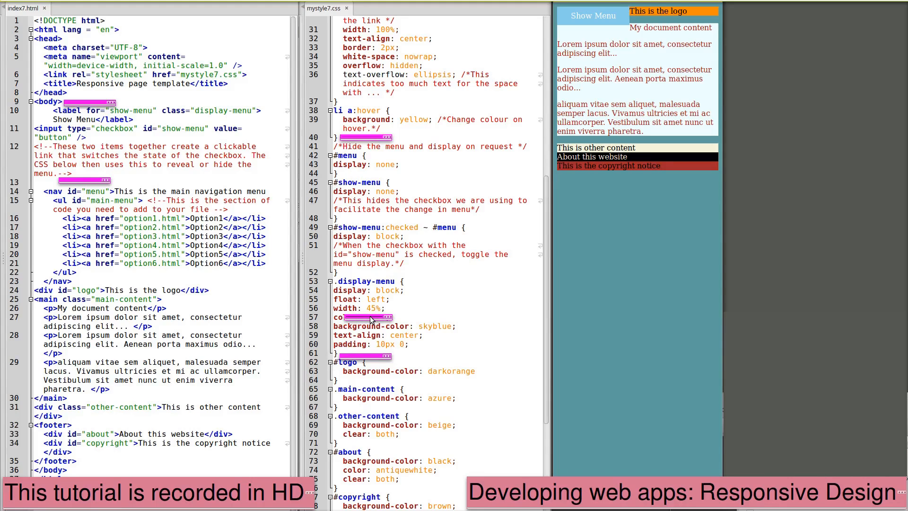
Add color: #fff; to the .display-menu rule
text(color: #fff;)
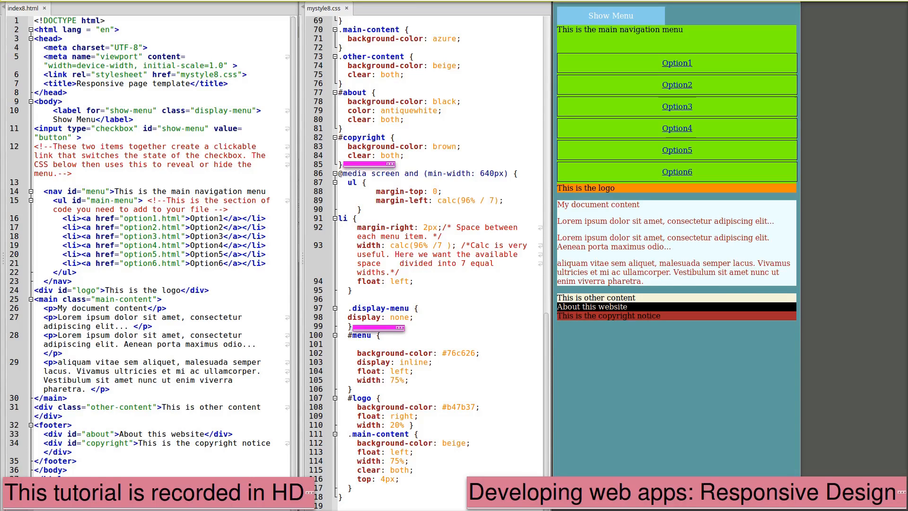
mouse_move(894, 173)
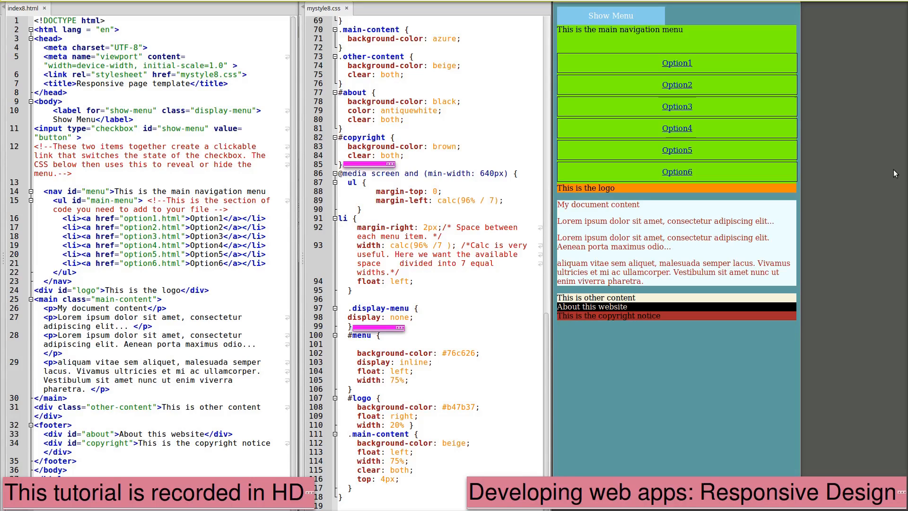
mouse_move(799, 208)
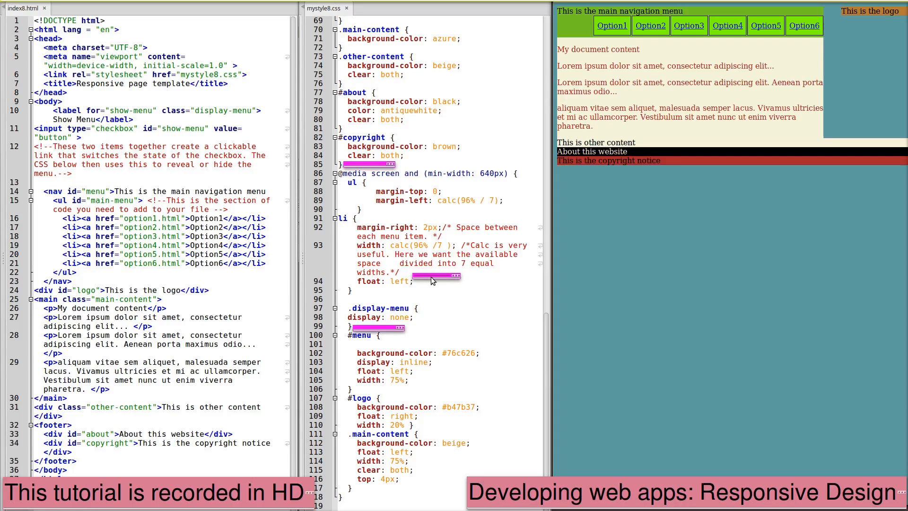
Set the media-query menu item width to calc(96% /7 )
click(423, 245)
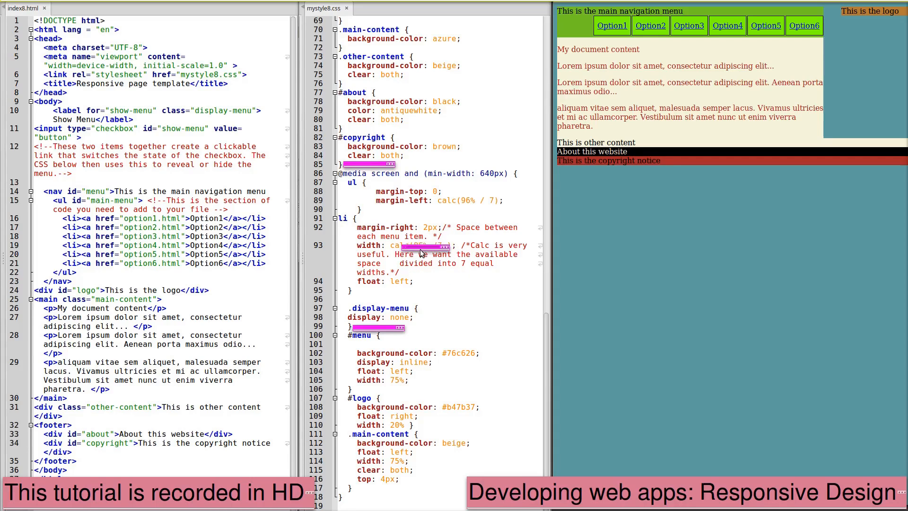
text(calc(96% /7 ))
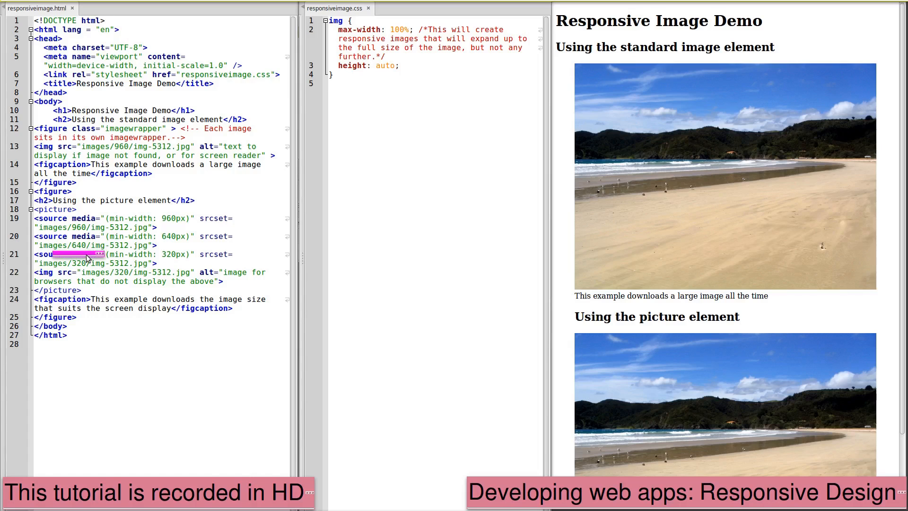
click(160, 250)
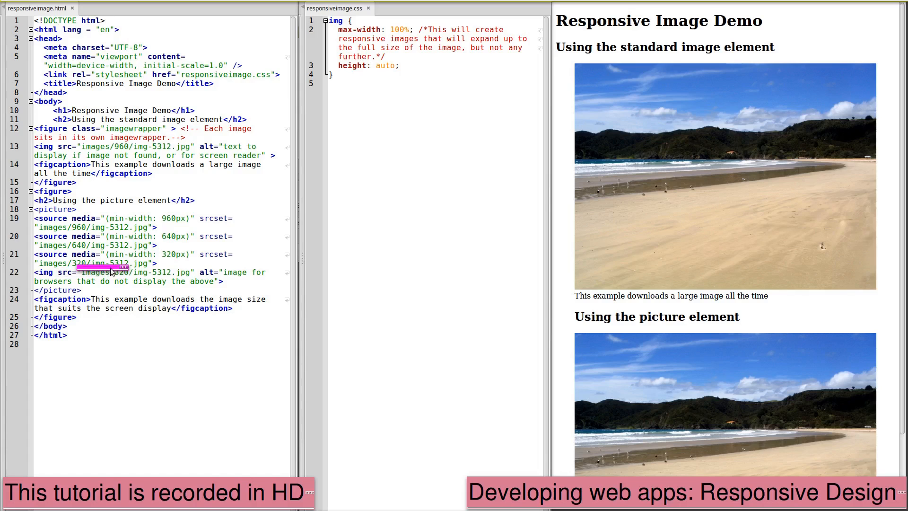
double_click(87, 272)
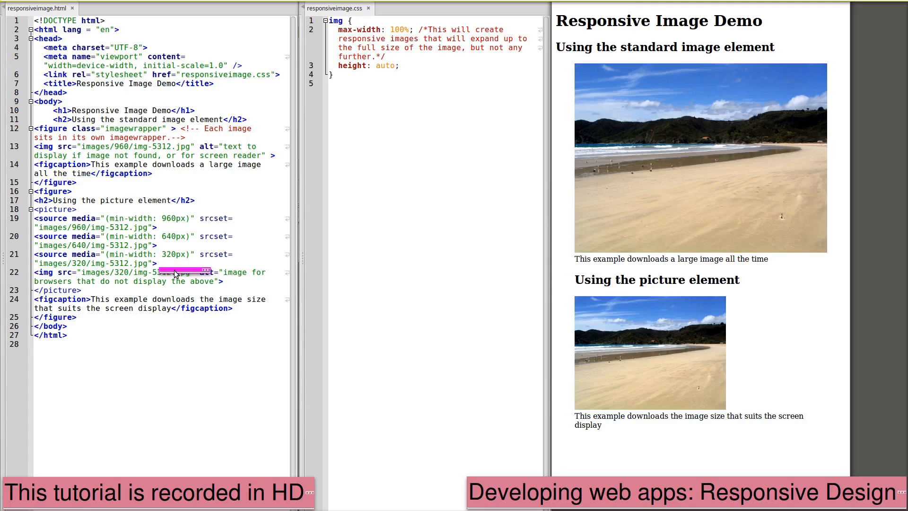
mouse_move(182, 272)
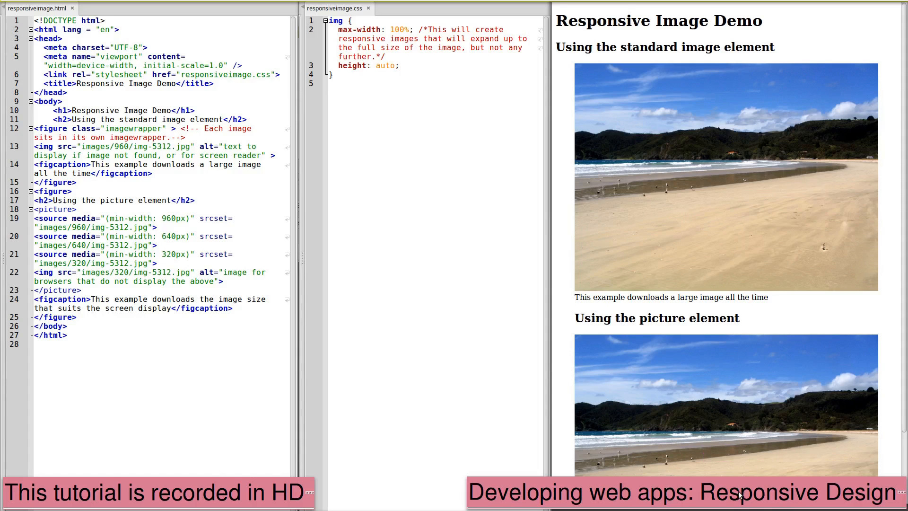
mouse_move(764, 345)
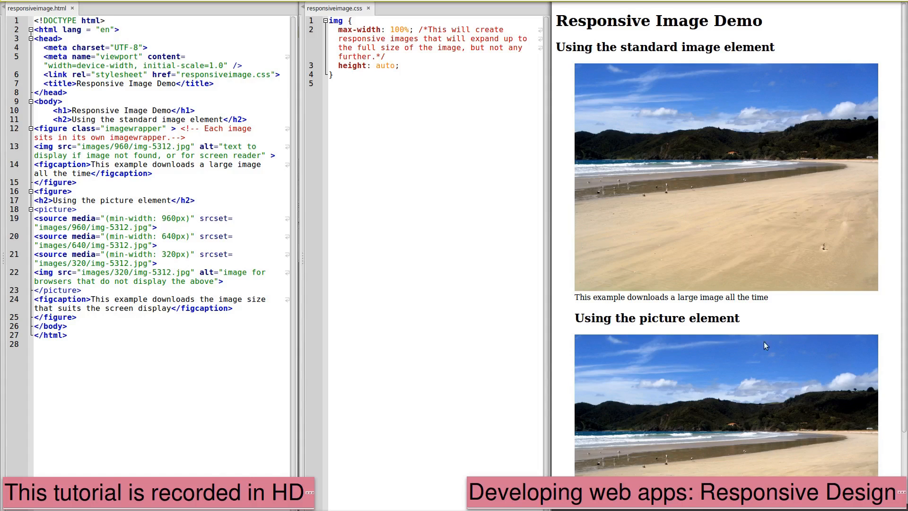